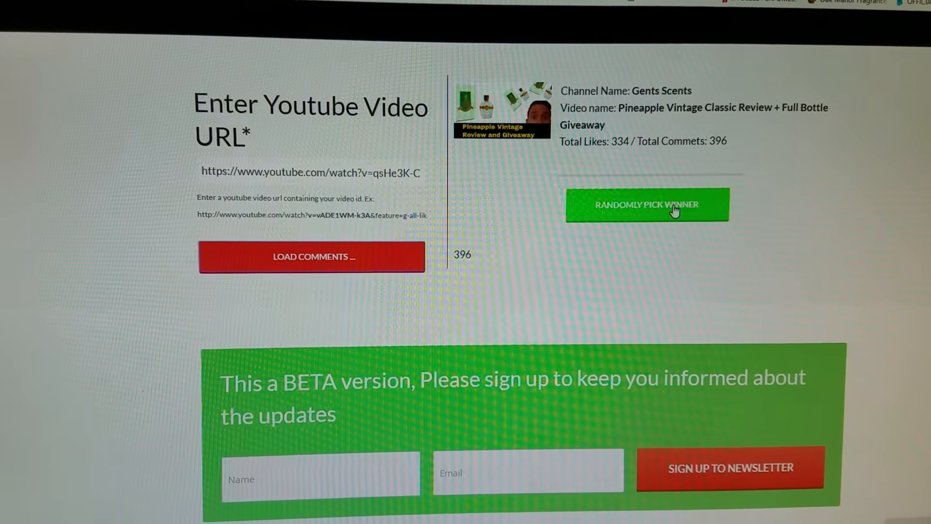
Step: Draw a random winner from the 396 loaded comments with 'Randomly Pick Winner'
left_click(647, 204)
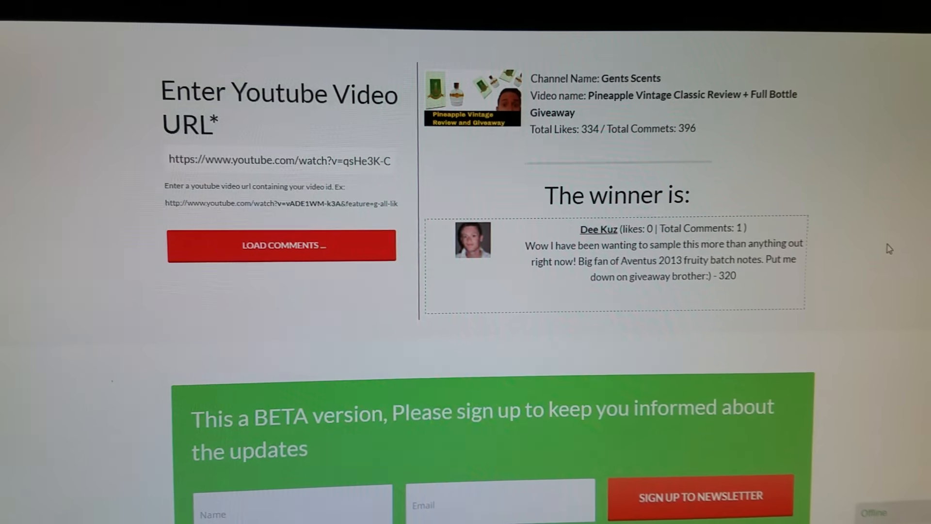